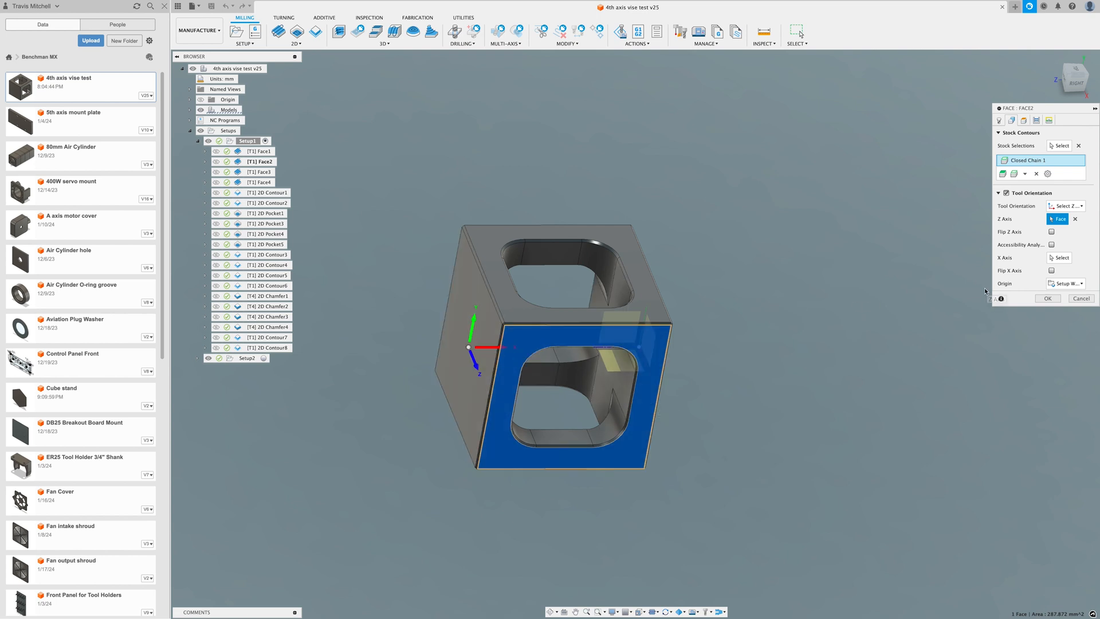
# Accept the Face2 facing operation so its toolpath regenerates on the stock
pyautogui.click(1047, 298)
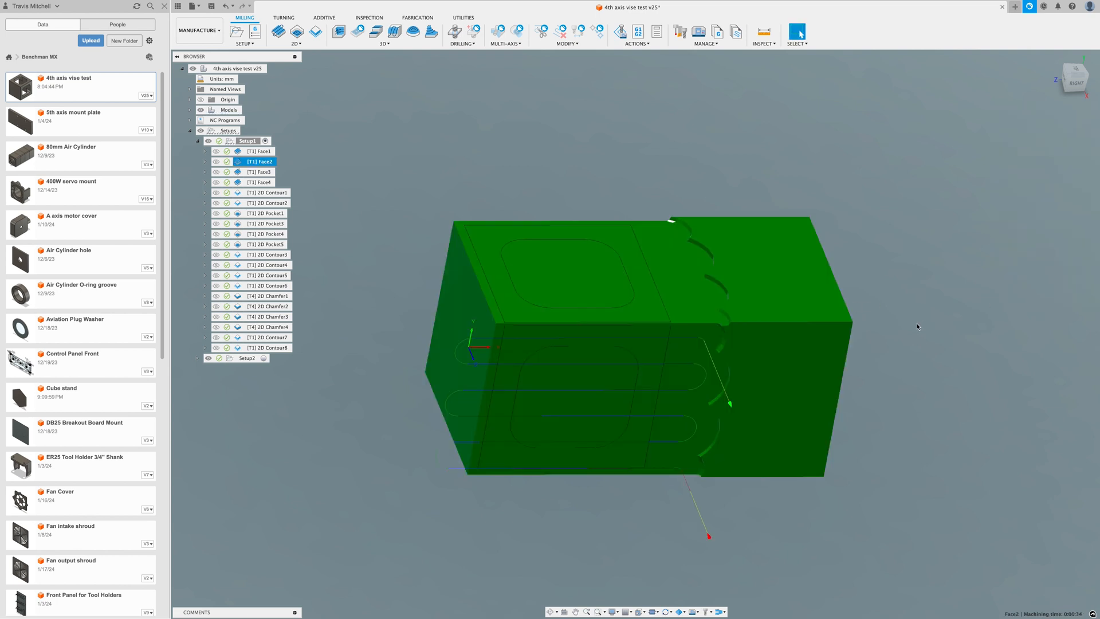
# Preview Setup1 and the Face1, Face2, Face3 and 2D Contour1 toolpaths
pyautogui.click(243, 140)
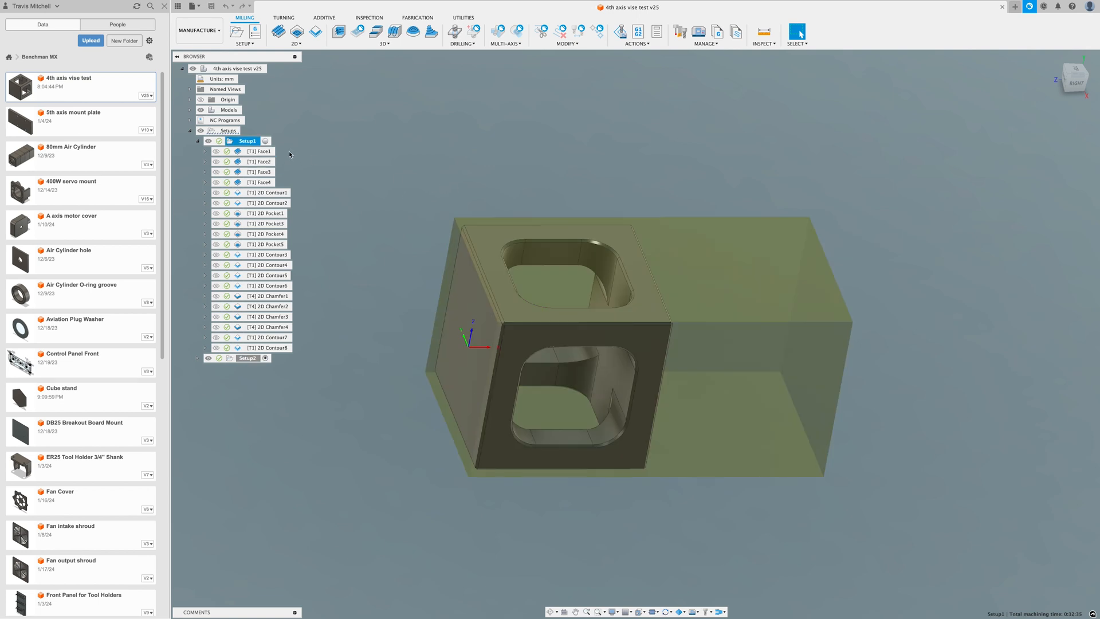
pyautogui.click(262, 151)
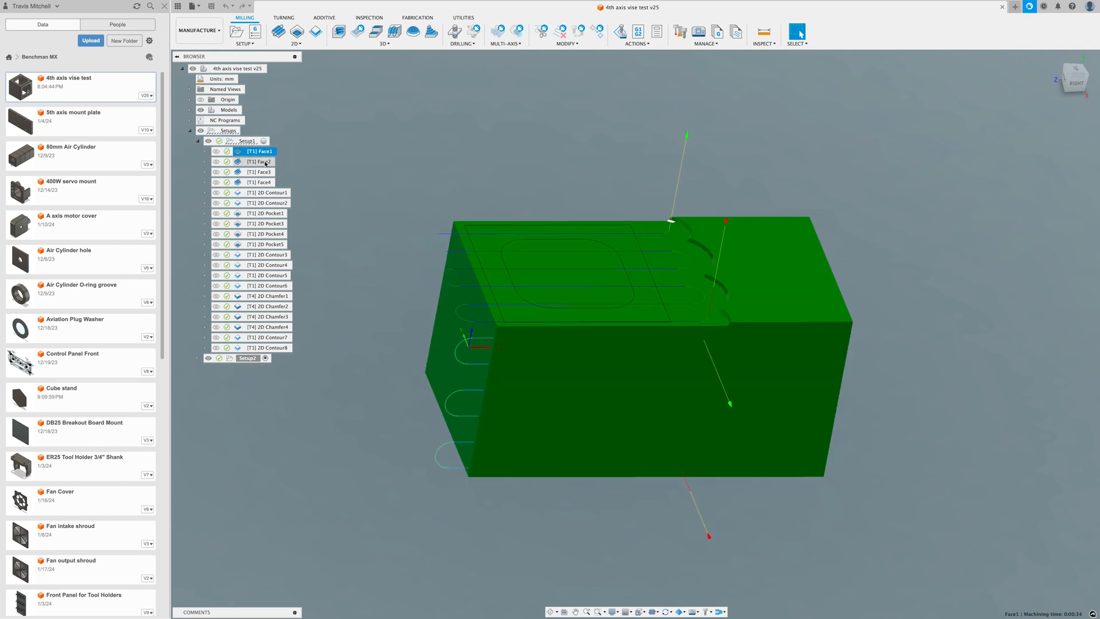
pyautogui.click(260, 161)
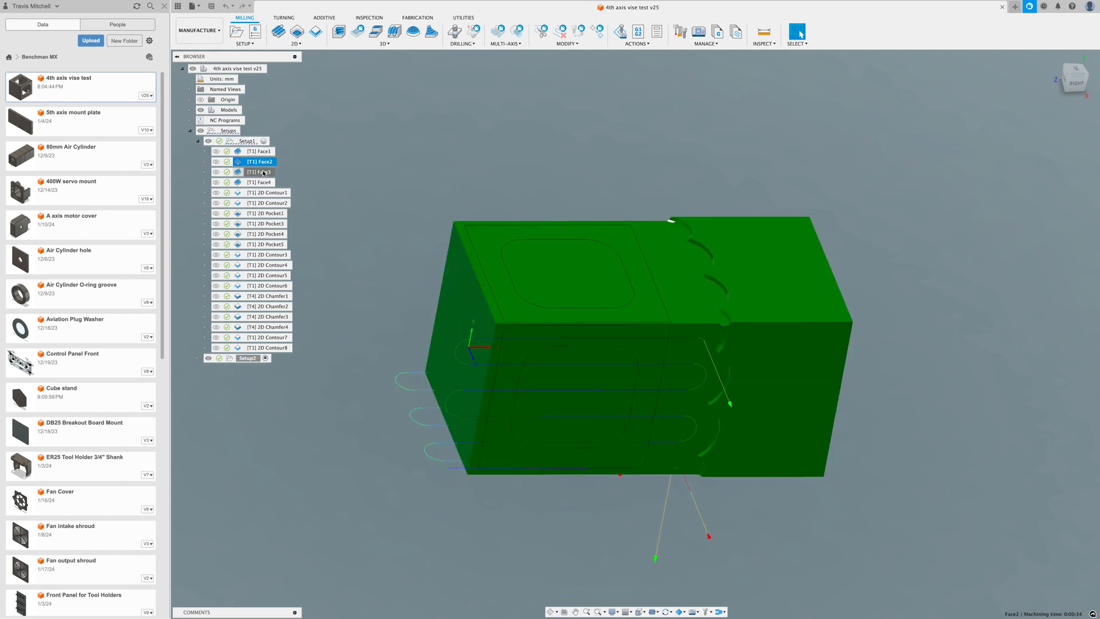
pyautogui.click(261, 171)
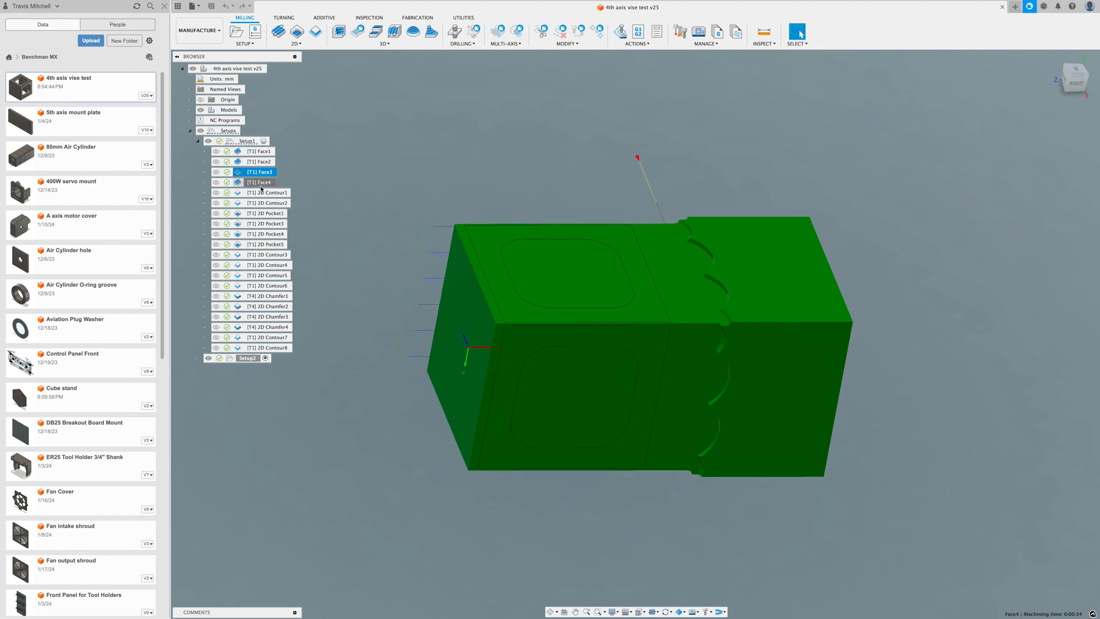
pyautogui.click(269, 192)
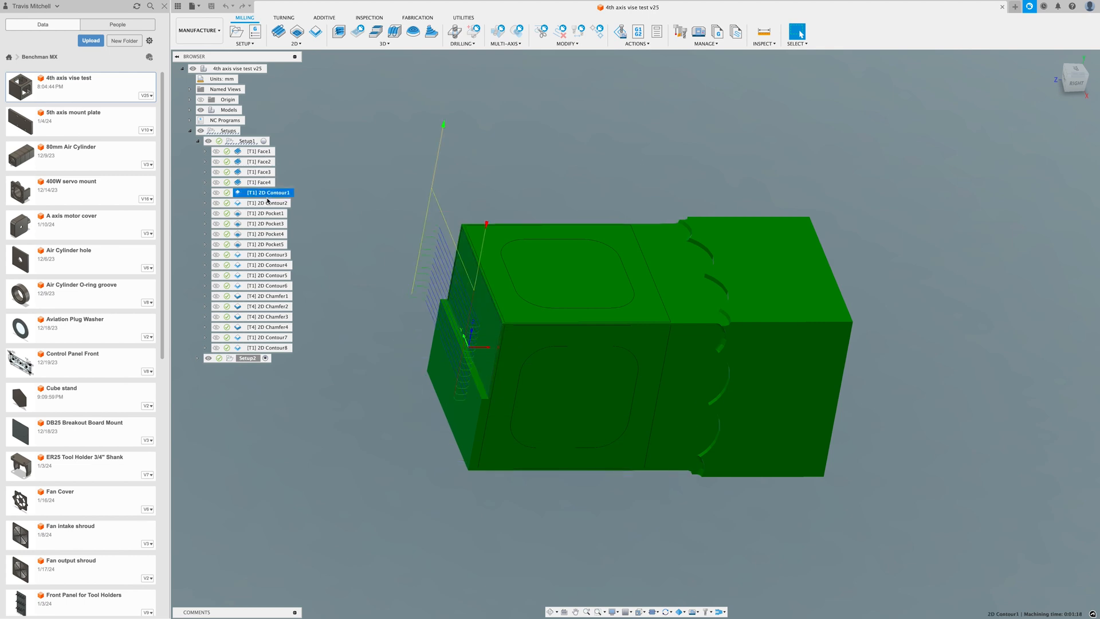
# Preview 2D Pocket1, 3, 5, 2D Contour3, 5, 6 and 2D Chamfer2, 3 toolpaths
pyautogui.click(267, 213)
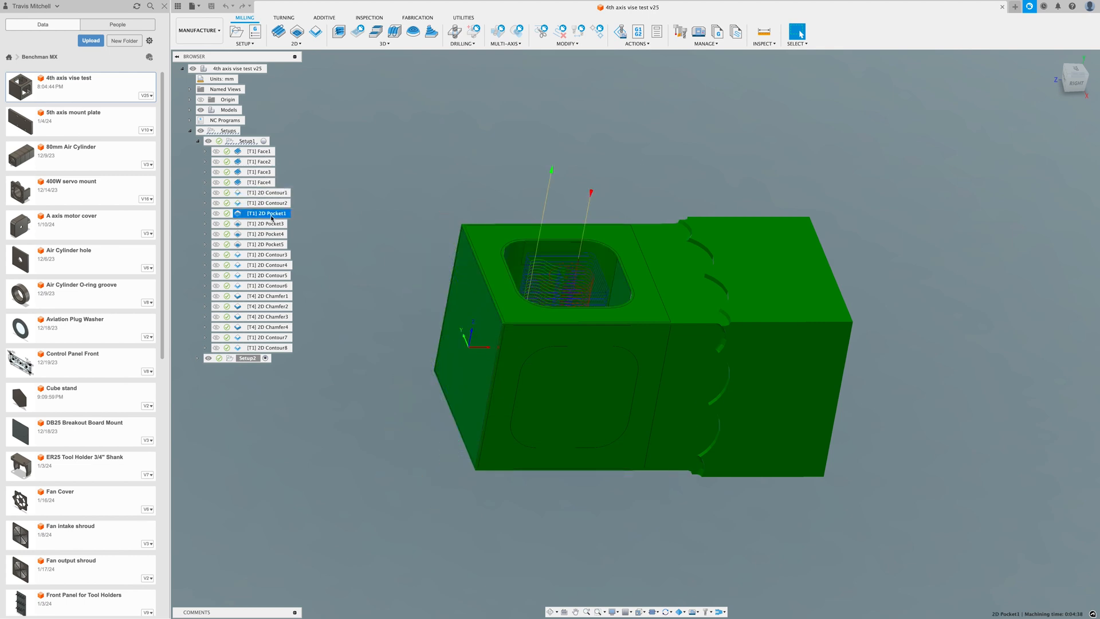
pyautogui.click(266, 224)
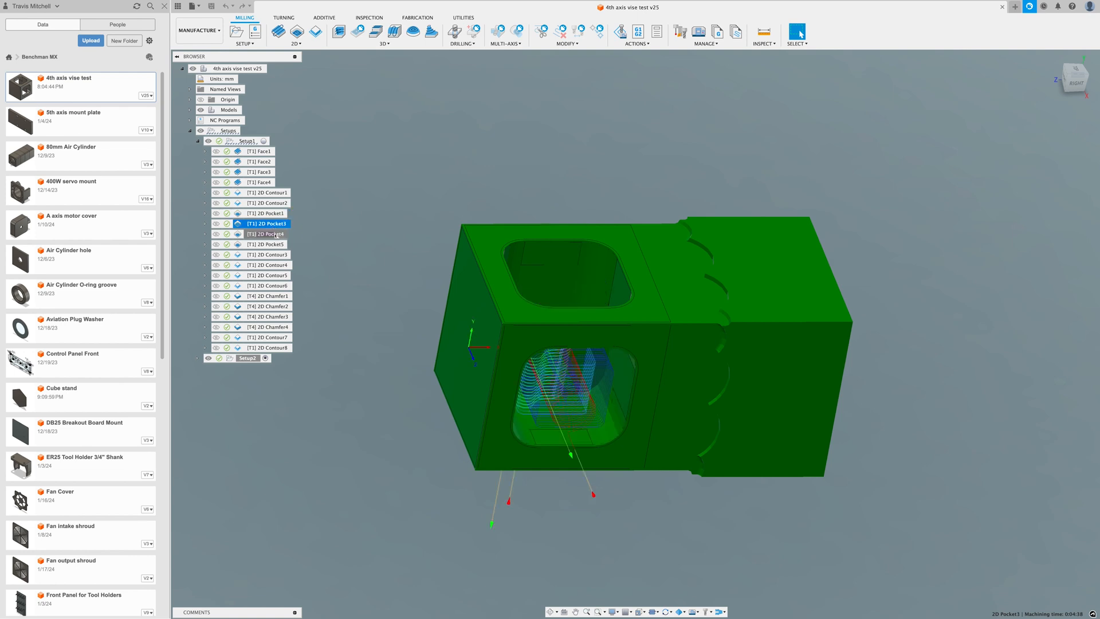
pyautogui.click(265, 244)
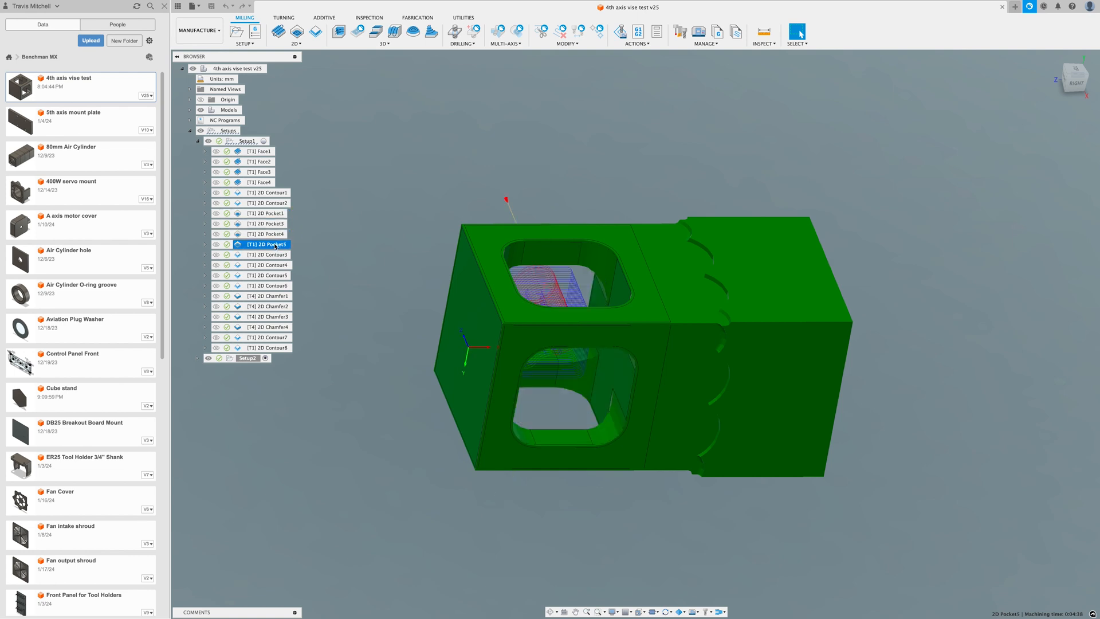
pyautogui.click(268, 254)
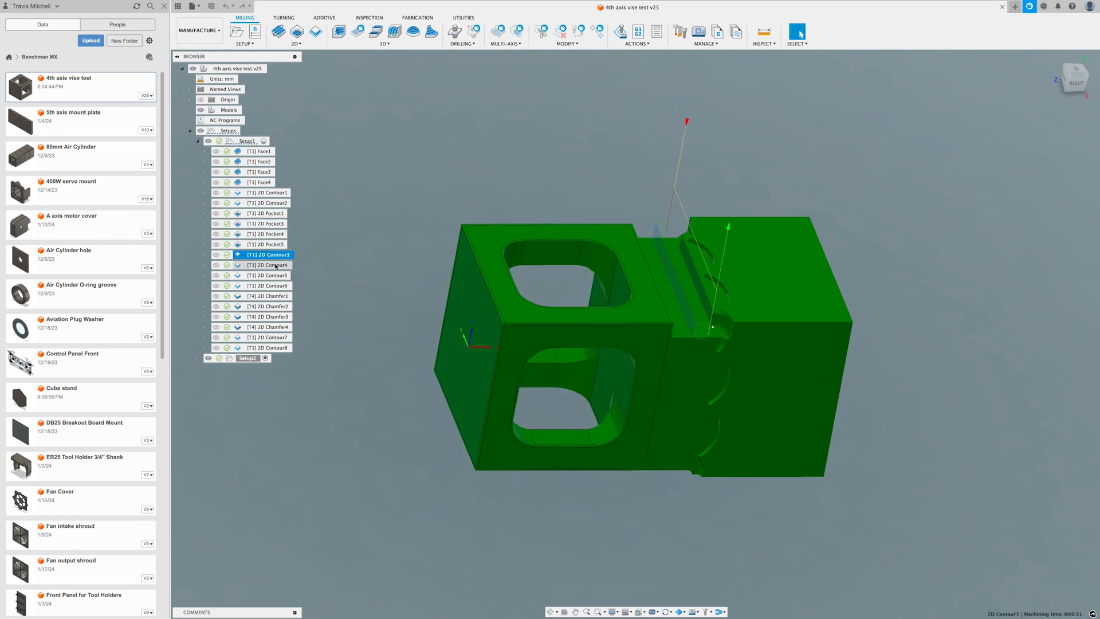
pyautogui.click(267, 275)
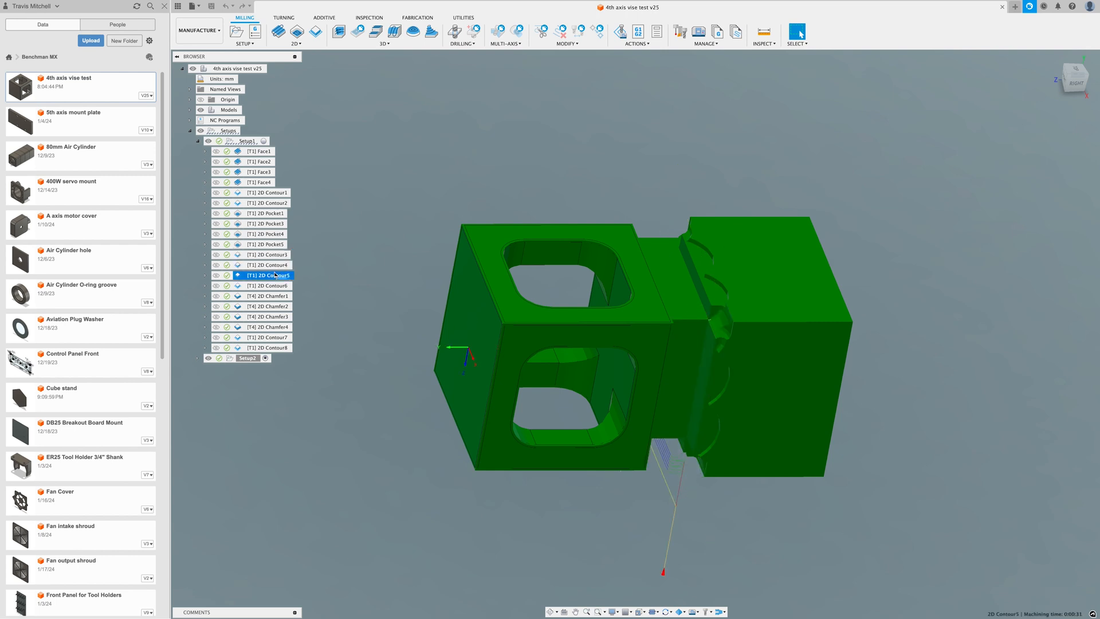
pyautogui.click(273, 285)
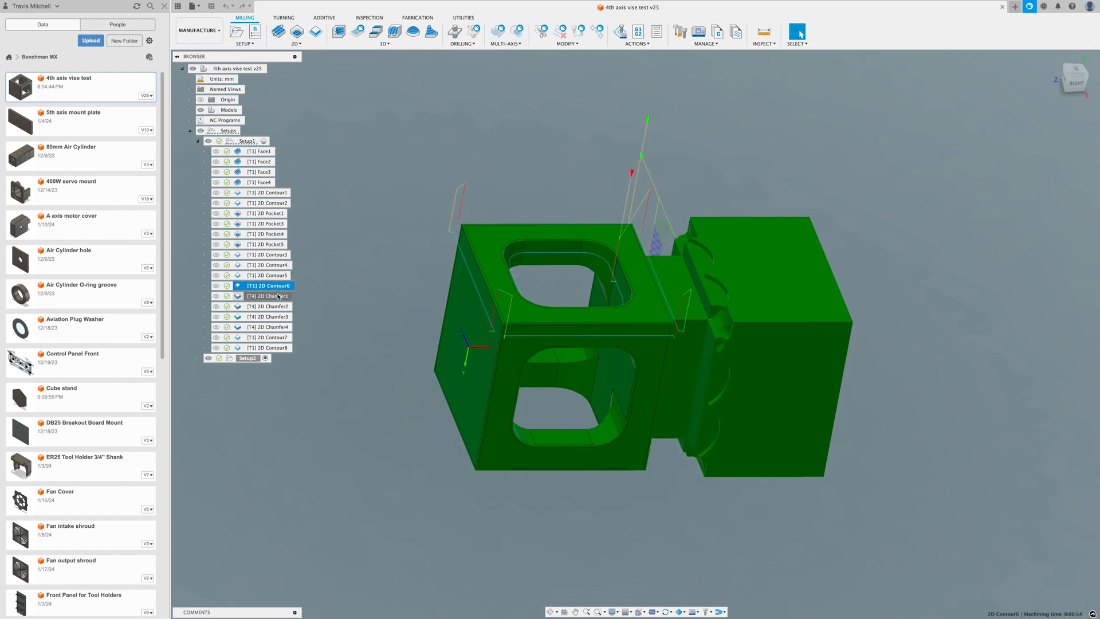
pyautogui.click(271, 306)
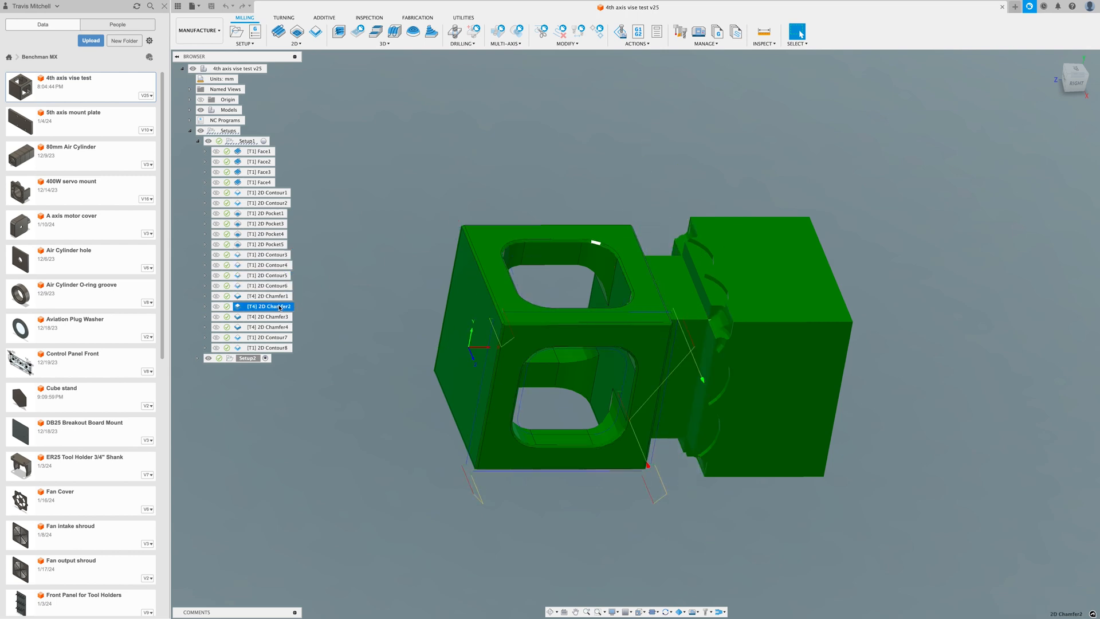
pyautogui.click(268, 317)
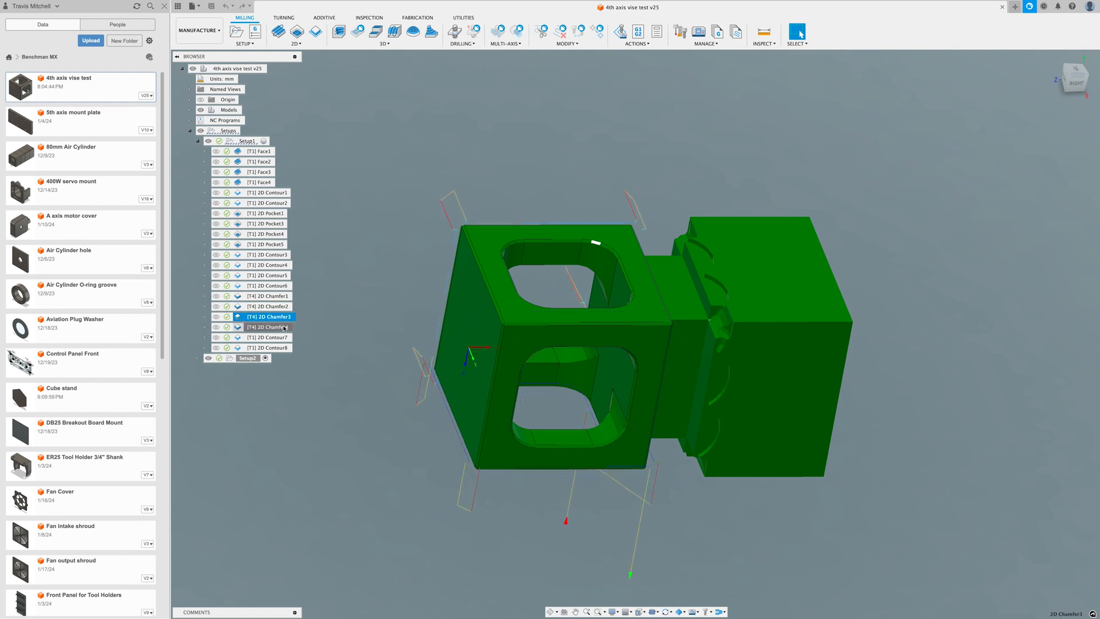